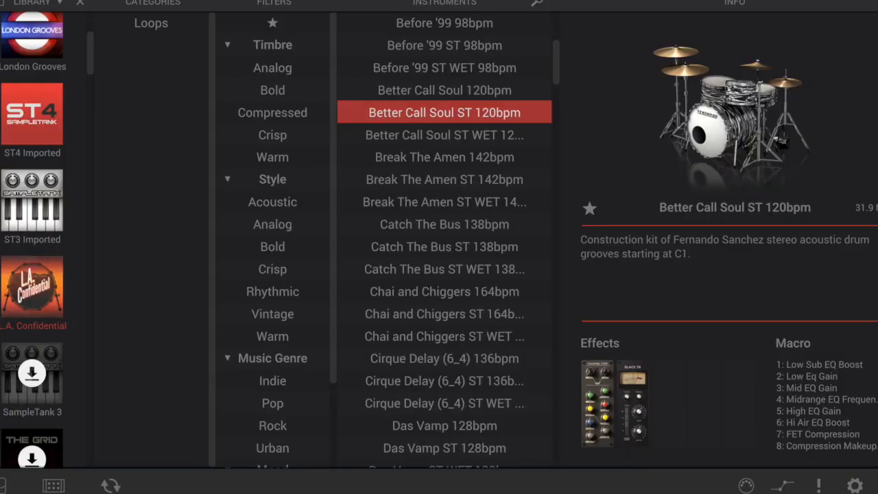
{"action": "mouse_move", "coordinate": [579, 235]}
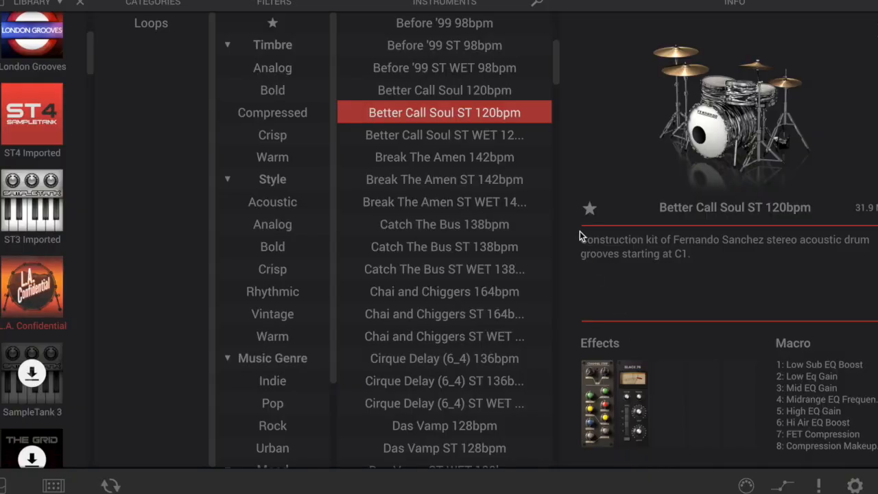
{"action": "mouse_move", "coordinate": [592, 129]}
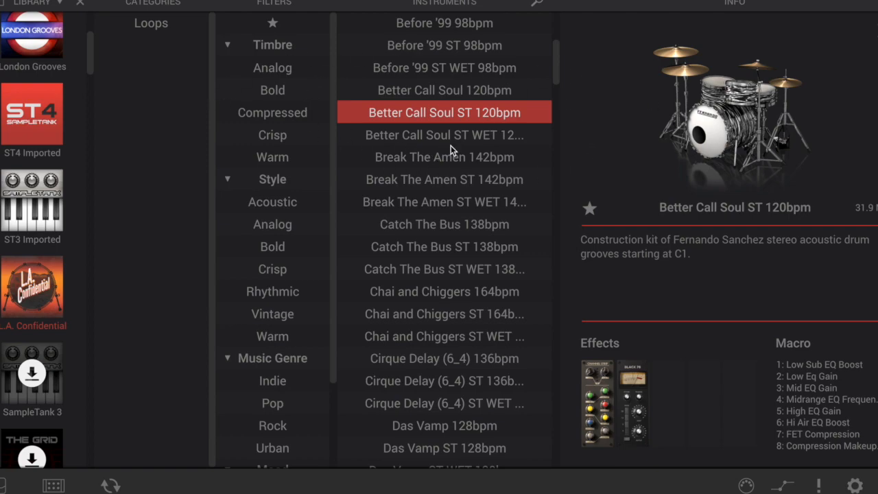
Load the 'Better Call Soul ST WET 120bpm' drum loop kit from the Instruments list.
{"action": "left_click", "coordinate": [445, 134]}
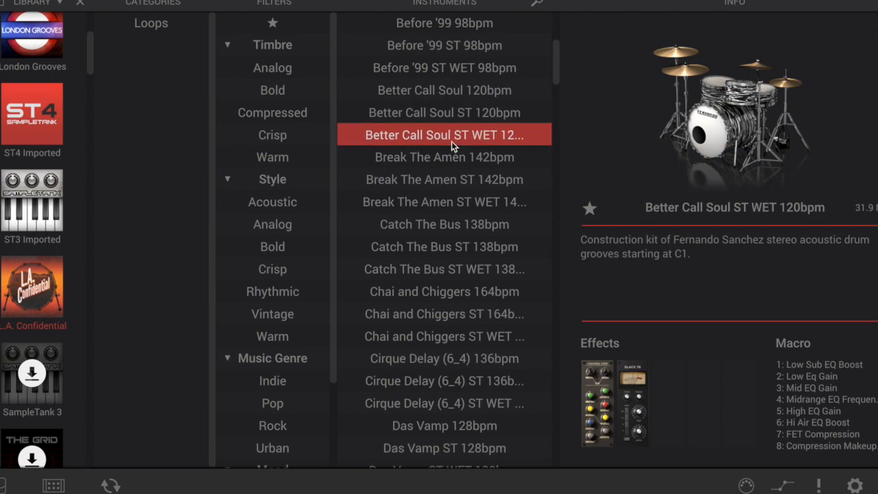
{"action": "mouse_move", "coordinate": [337, 88]}
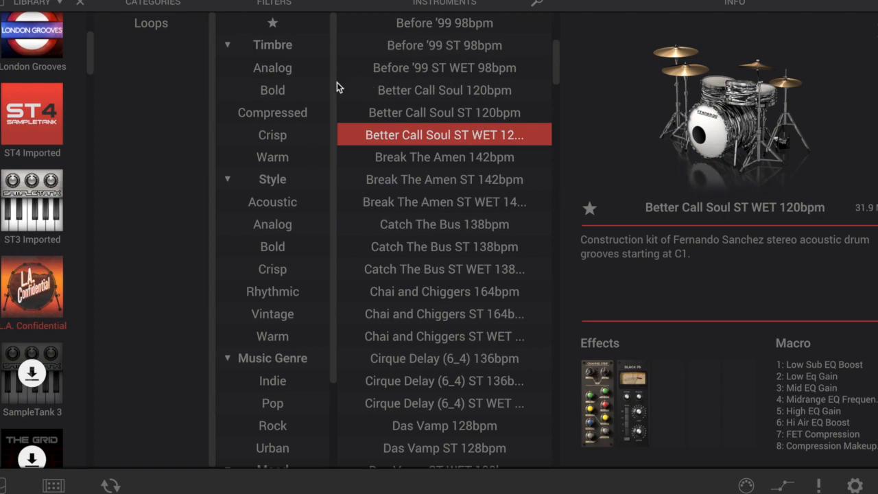
{"action": "mouse_move", "coordinate": [482, 151]}
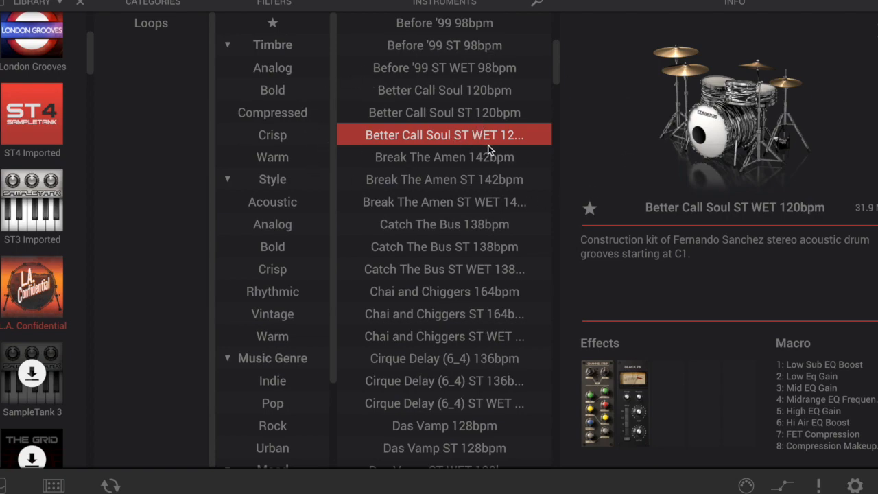
{"action": "mouse_move", "coordinate": [626, 159]}
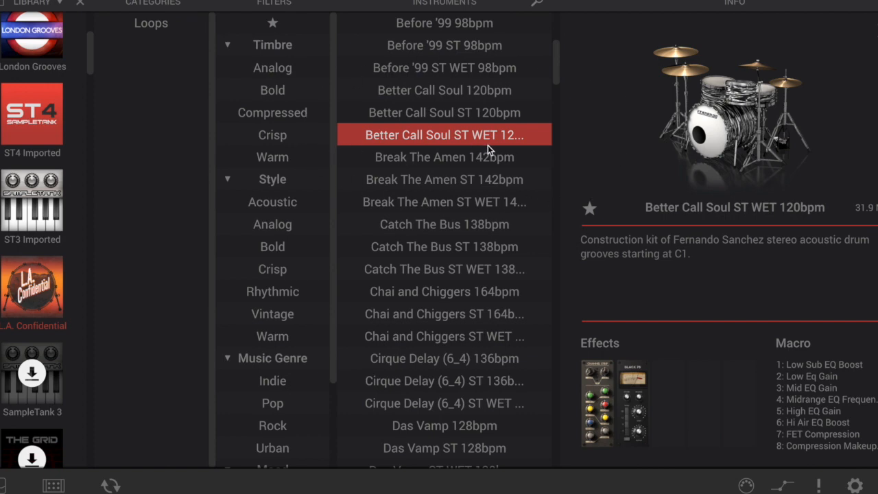
{"action": "mouse_move", "coordinate": [469, 101]}
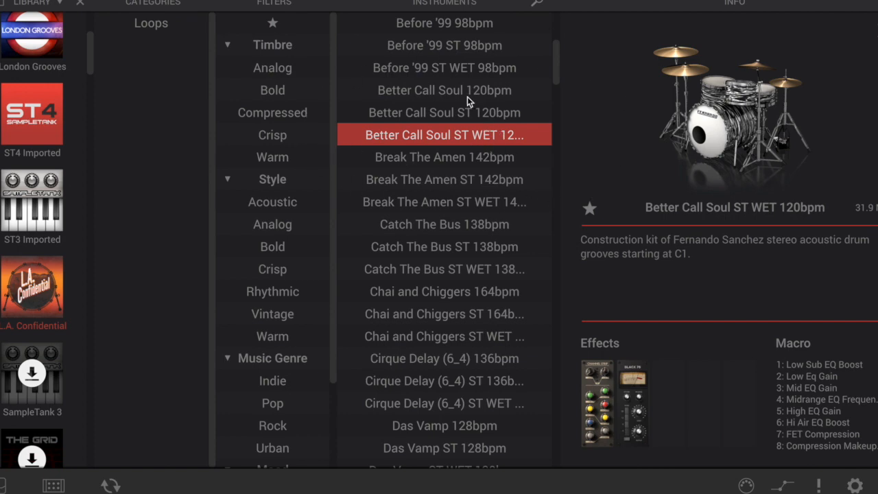
Load the standard 'Better Call Soul 120bpm' four-stem kit from the Instruments list.
{"action": "left_click", "coordinate": [445, 91]}
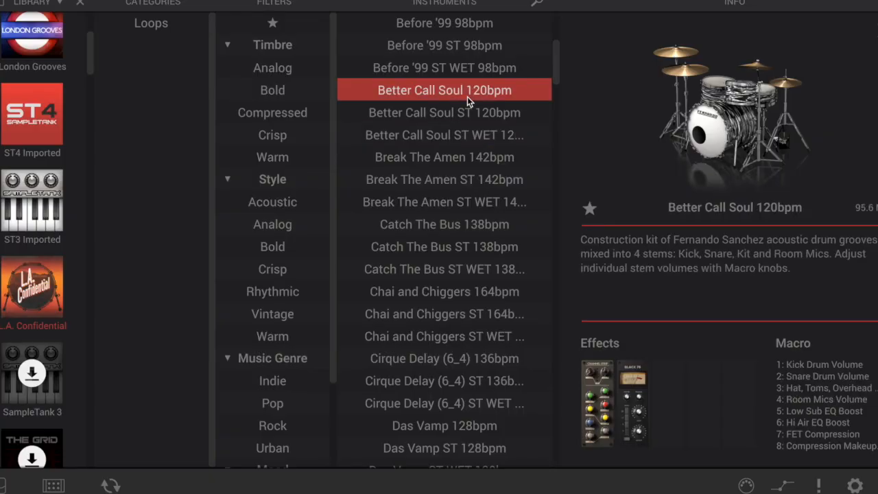
{"action": "mouse_move", "coordinate": [425, 110]}
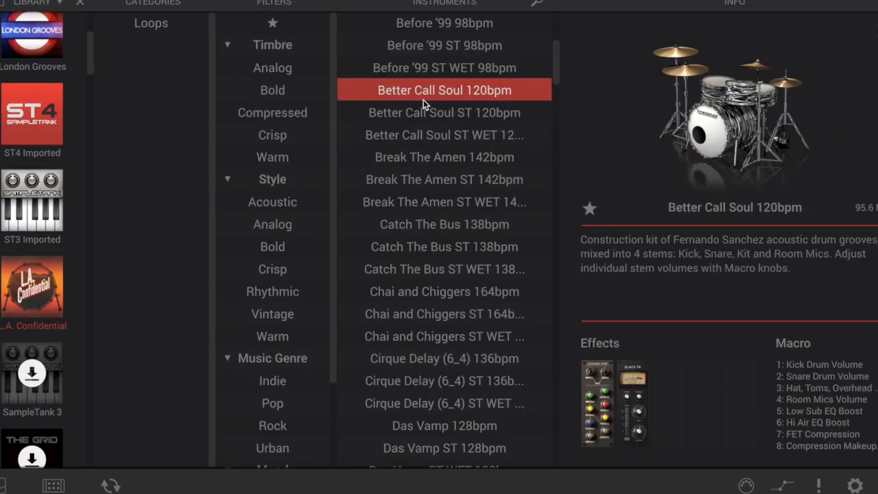
{"action": "mouse_move", "coordinate": [288, 77]}
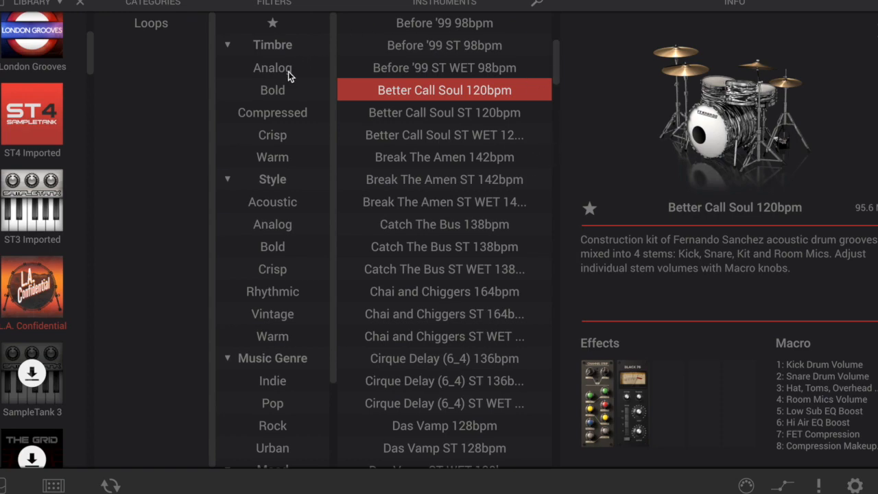